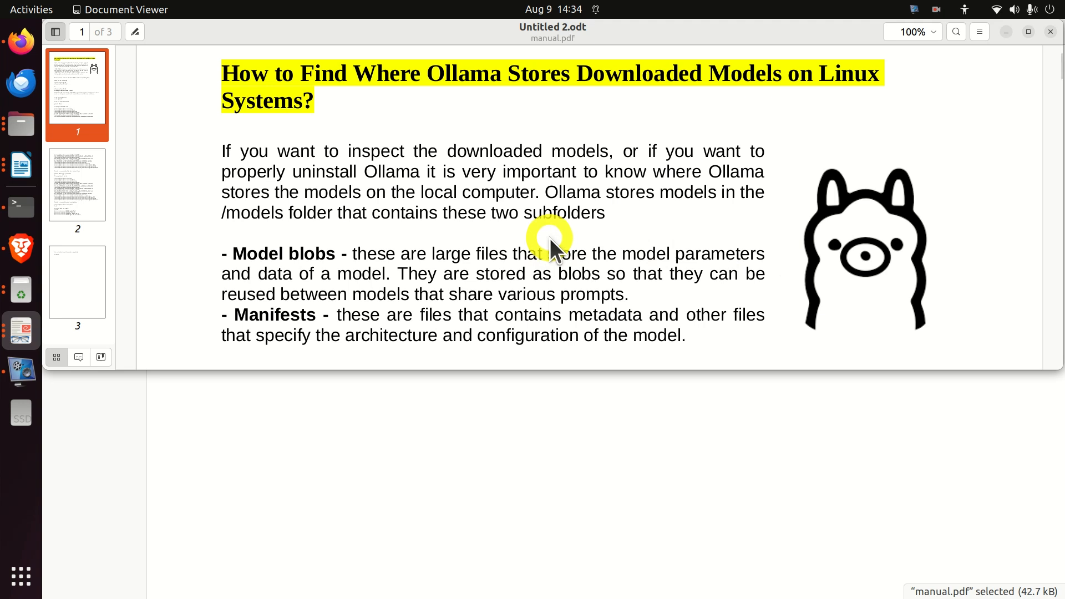
pyautogui.moveTo(558, 245)
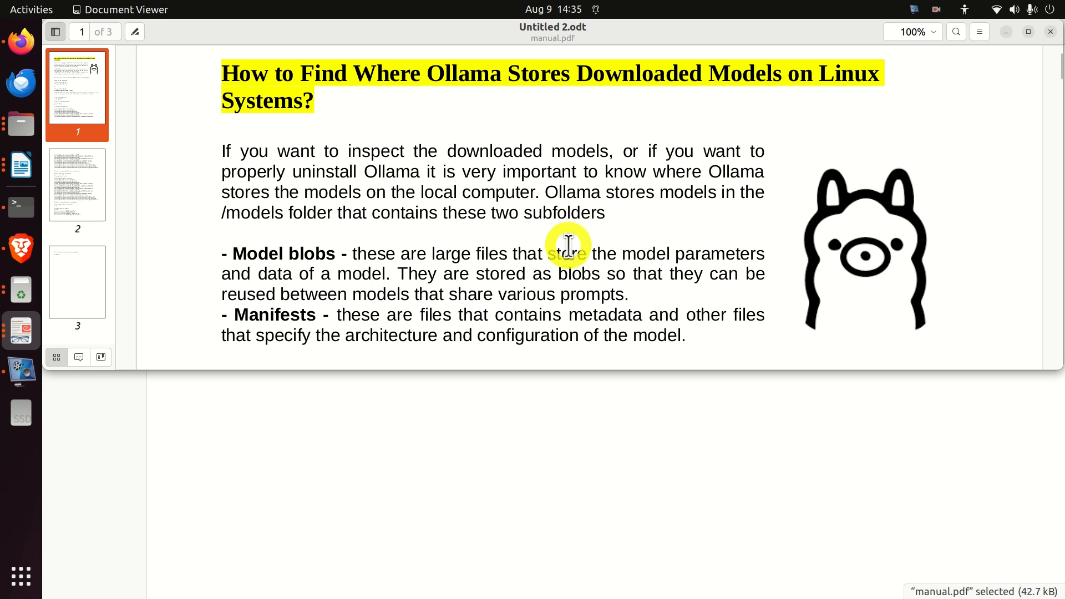
pyautogui.moveTo(387, 239)
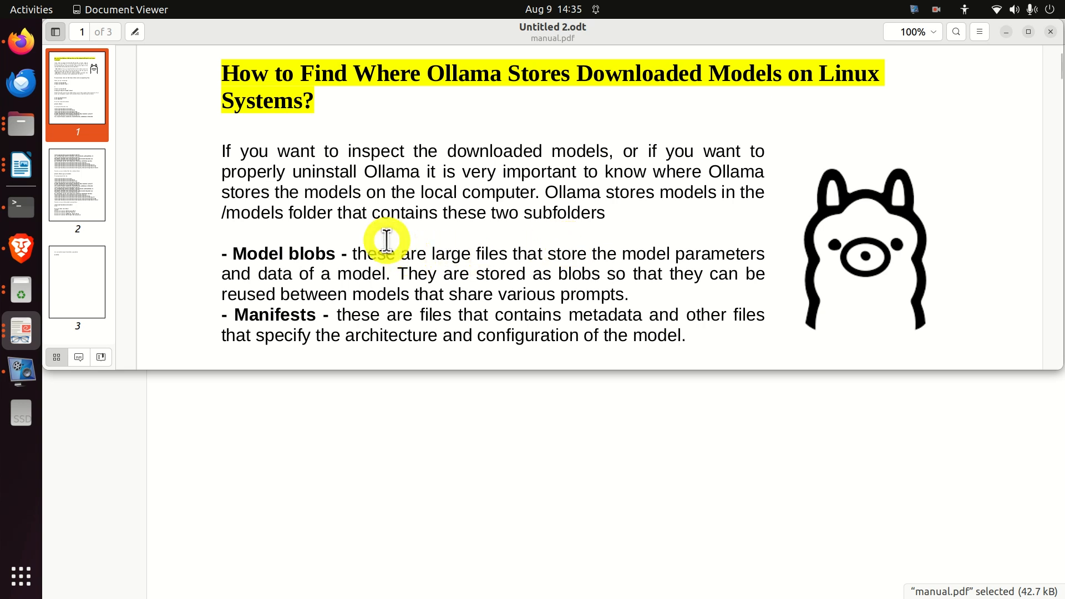
pyautogui.moveTo(580, 221)
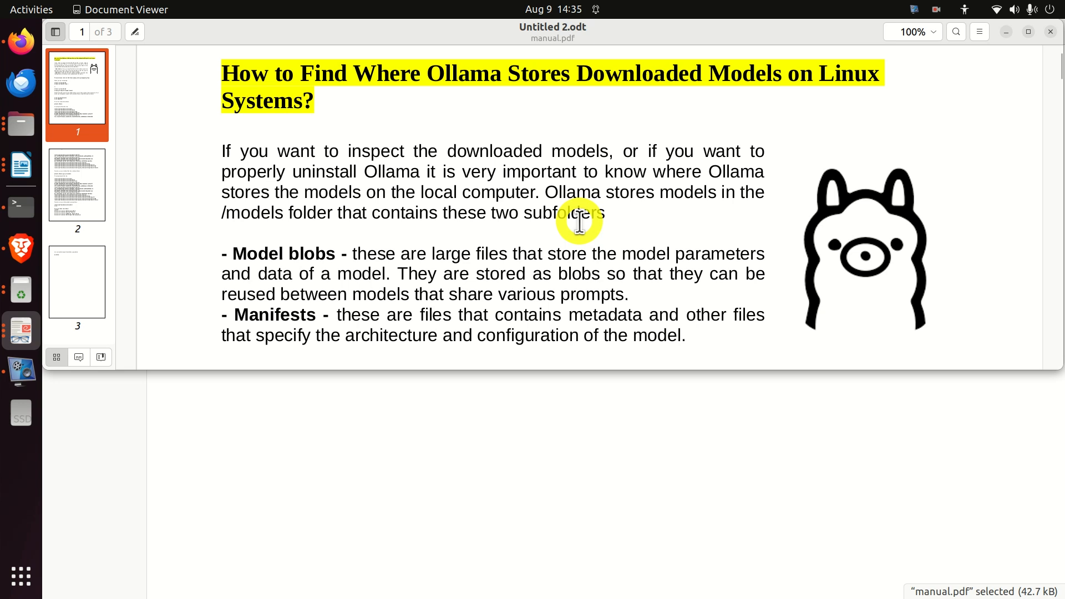
pyautogui.moveTo(295, 261)
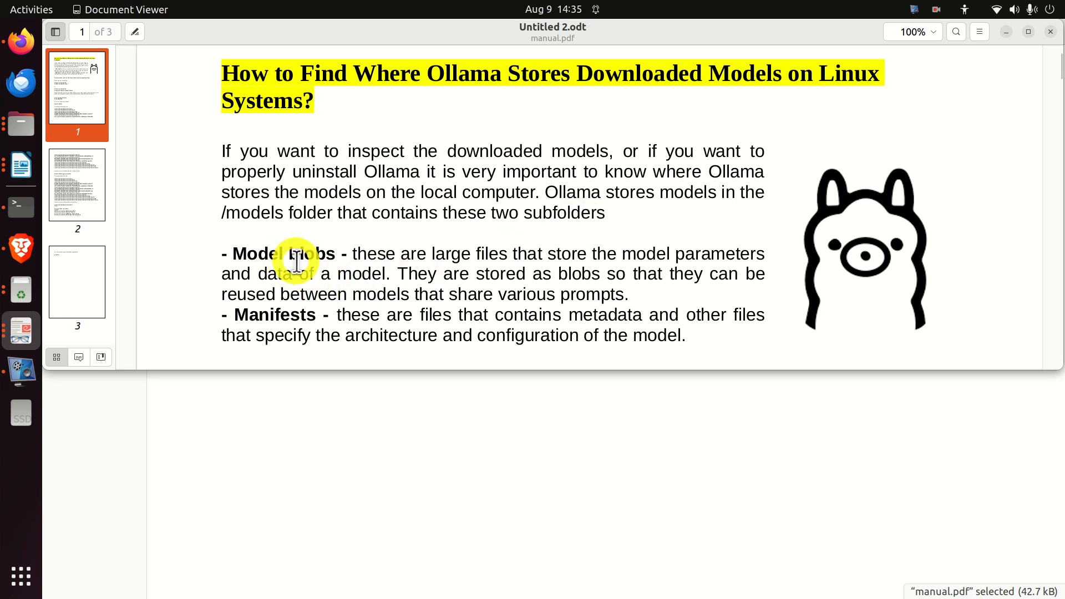
pyautogui.moveTo(379, 257)
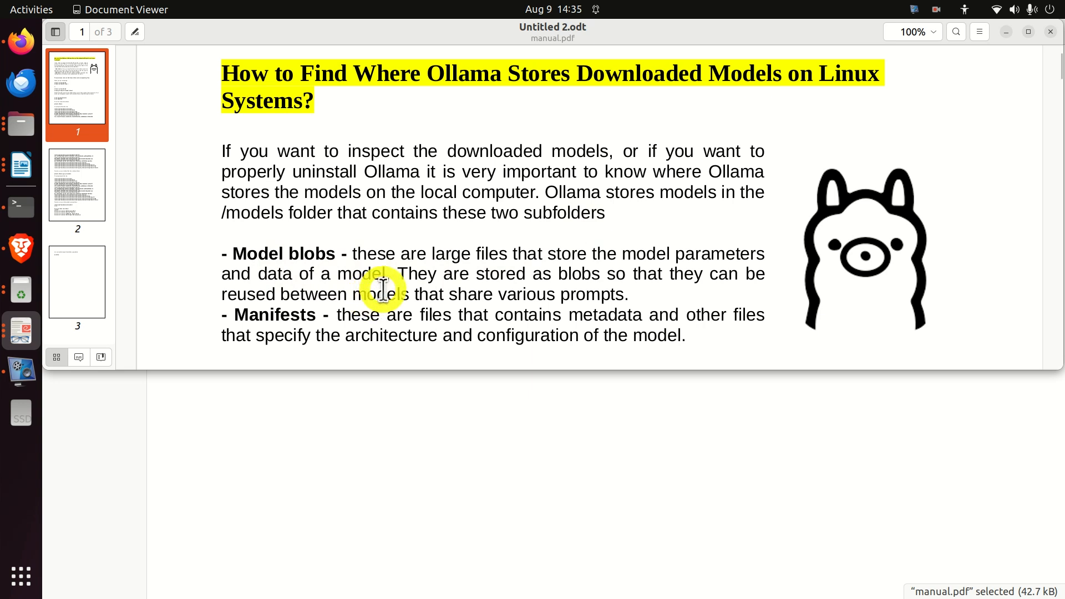
pyautogui.moveTo(326, 274)
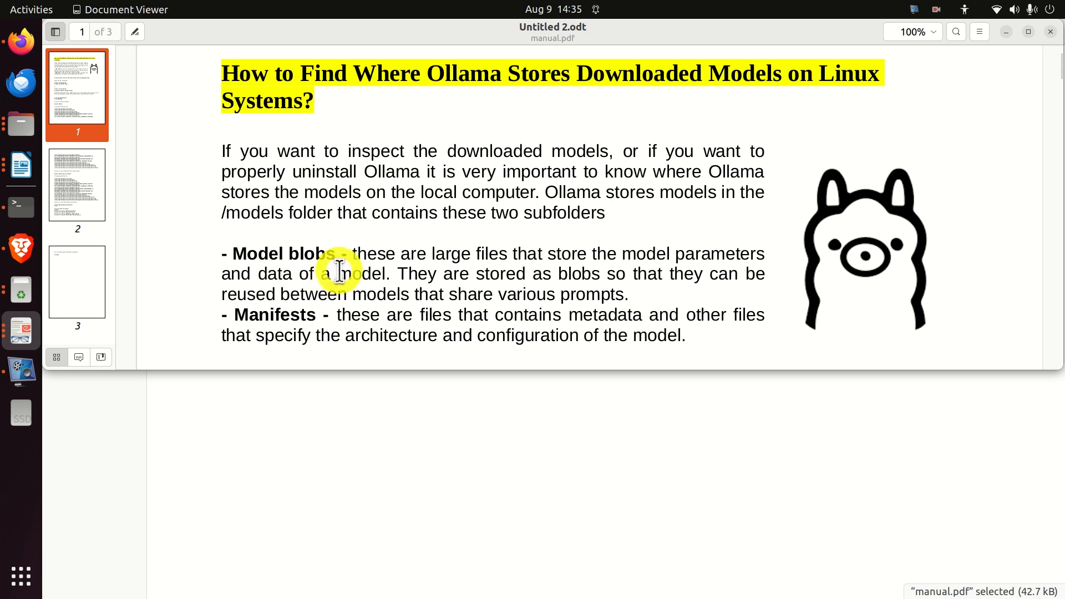
pyautogui.moveTo(254, 314)
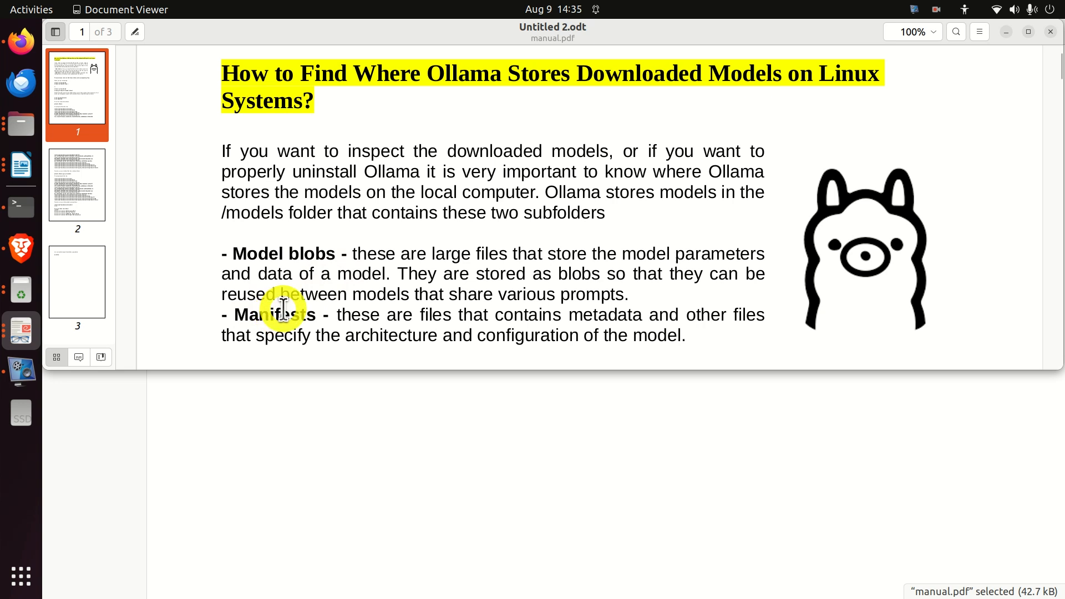
pyautogui.moveTo(299, 309)
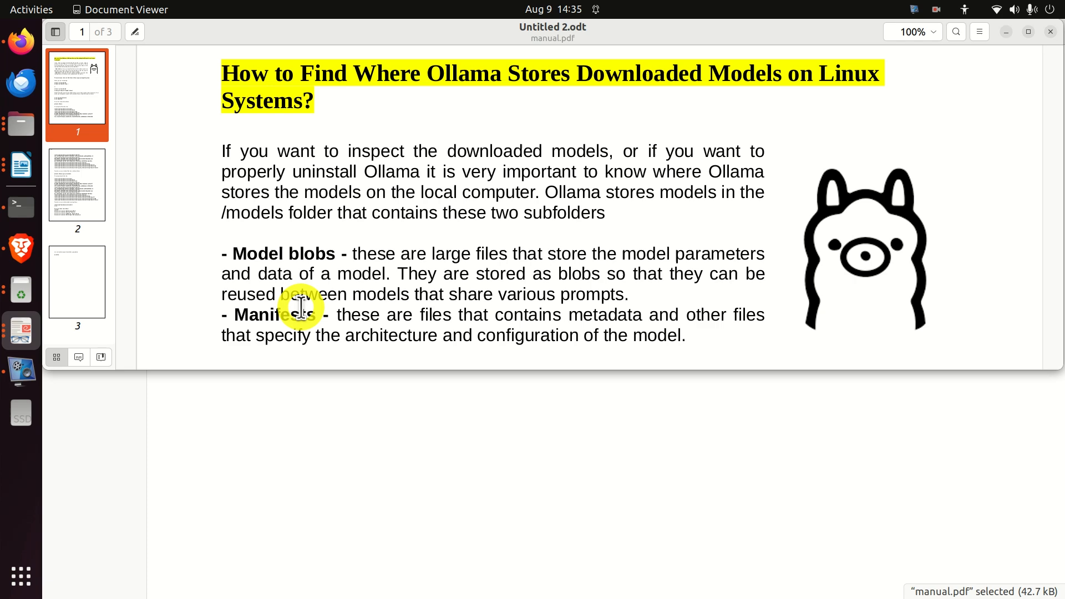
# Step: Scroll manual.pdf down past the ollama run/pull examples to the plocate installation paragraph
pyautogui.scroll(-3)
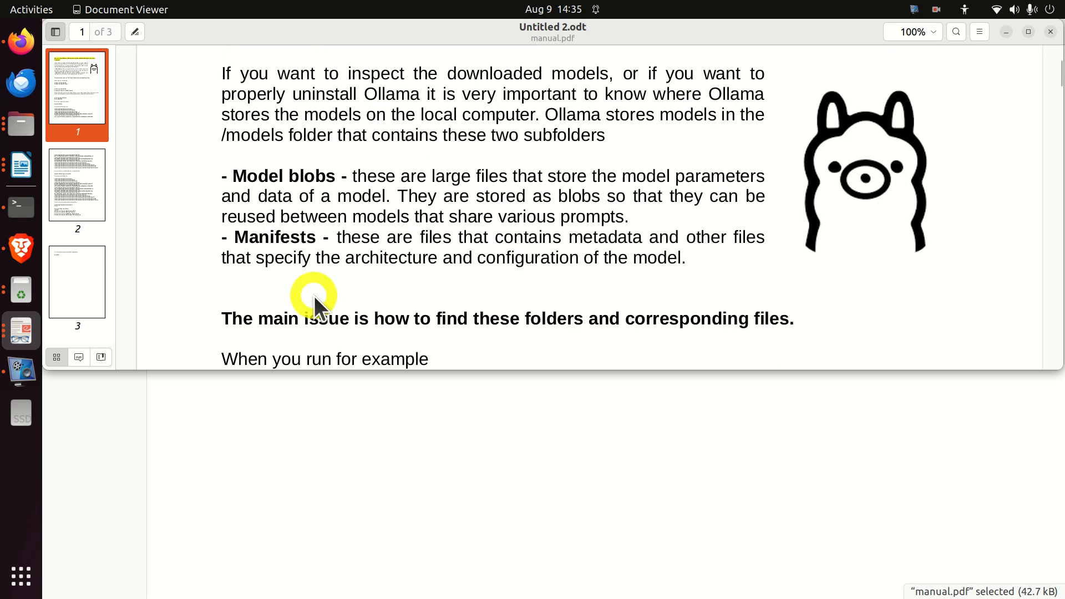
pyautogui.scroll(-3)
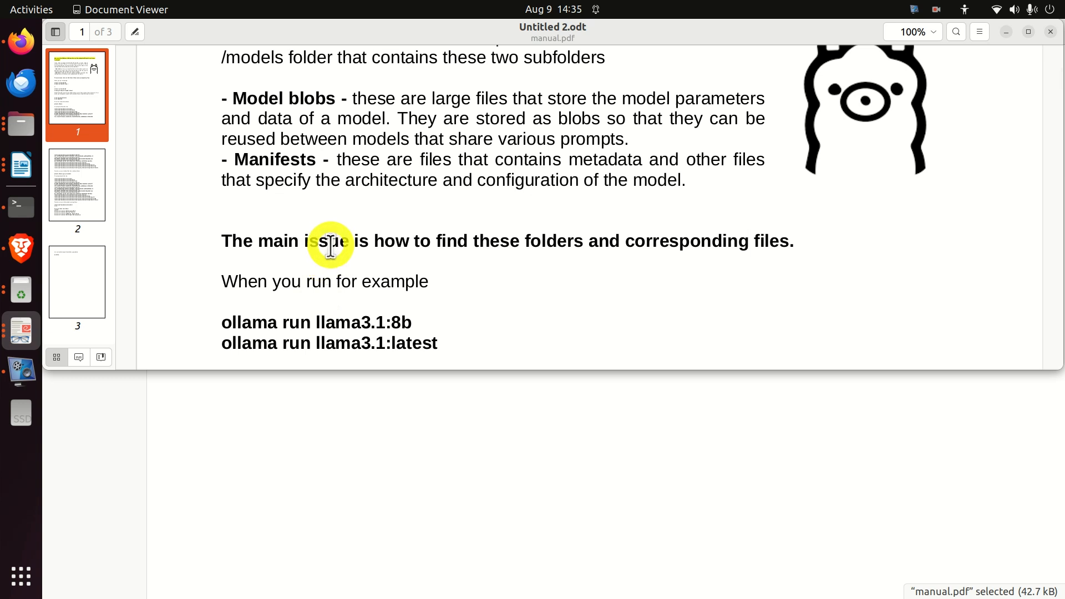
pyautogui.scroll(-3)
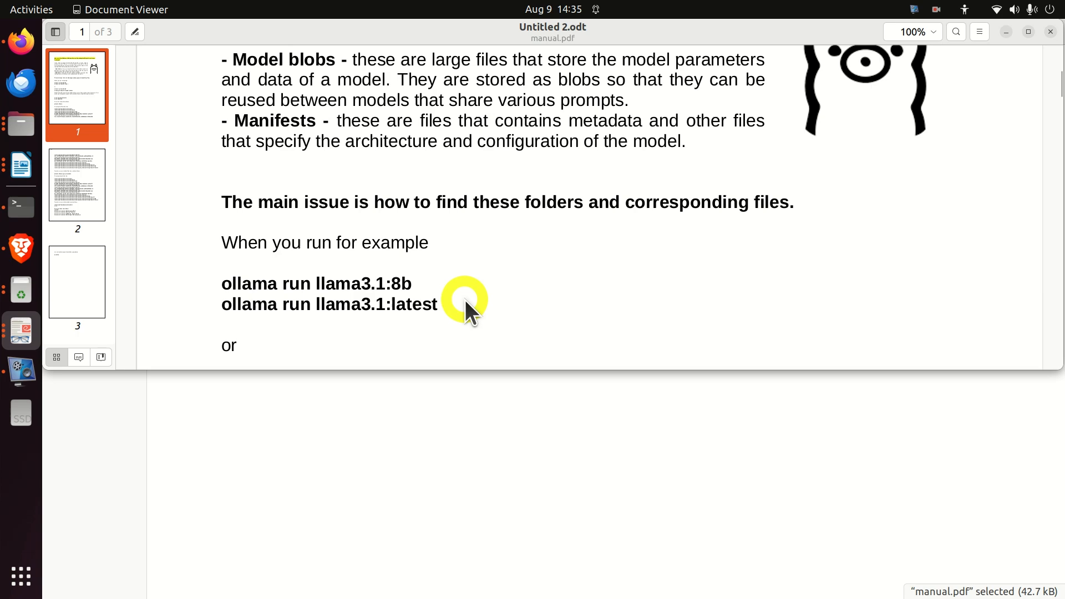
pyautogui.scroll(-3)
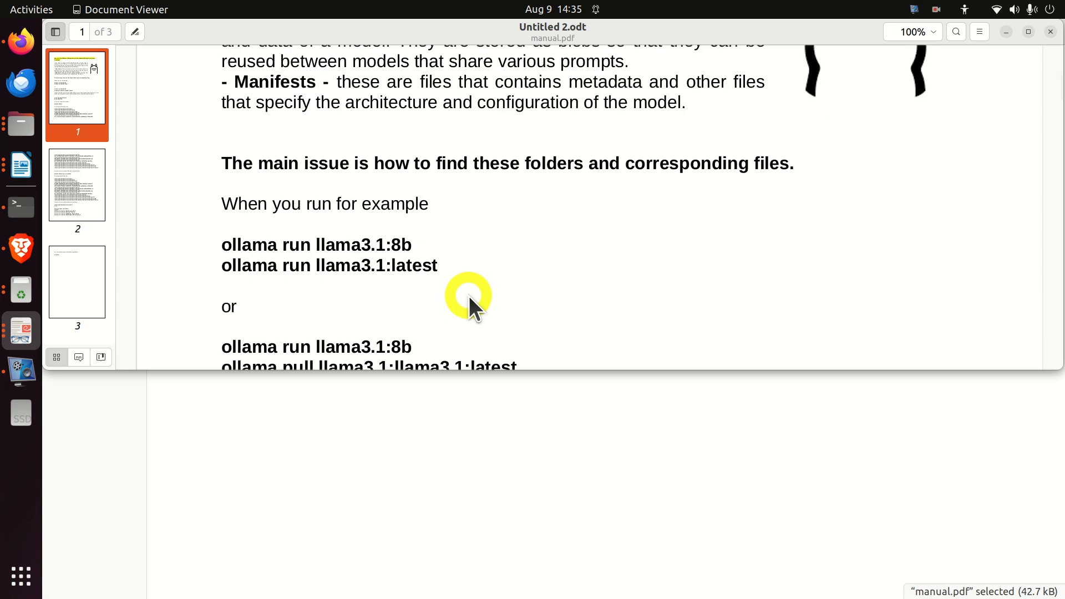
pyautogui.scroll(-3)
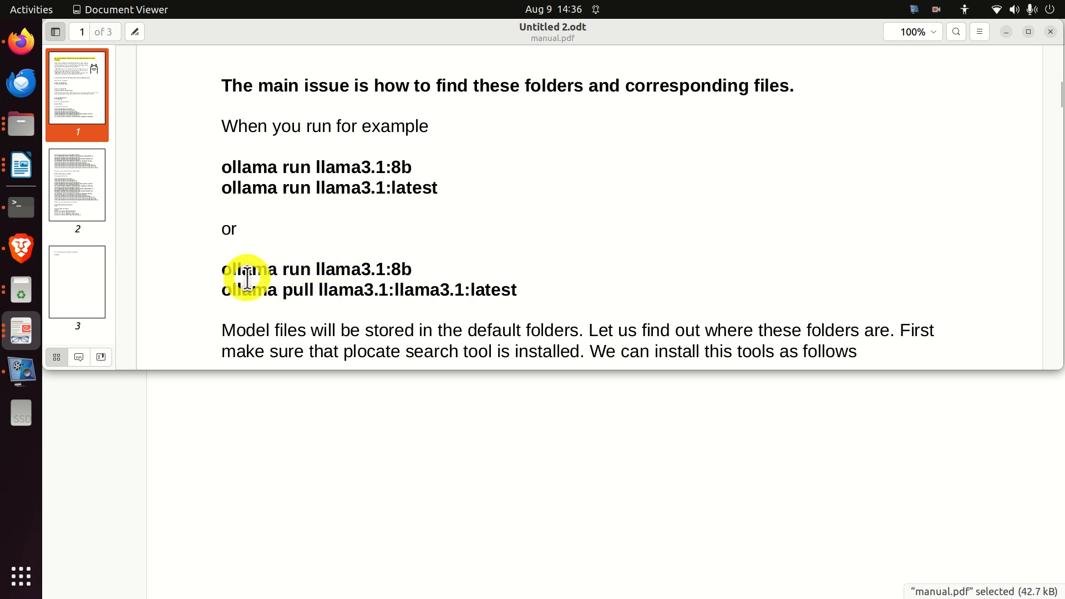
pyautogui.scroll(-3)
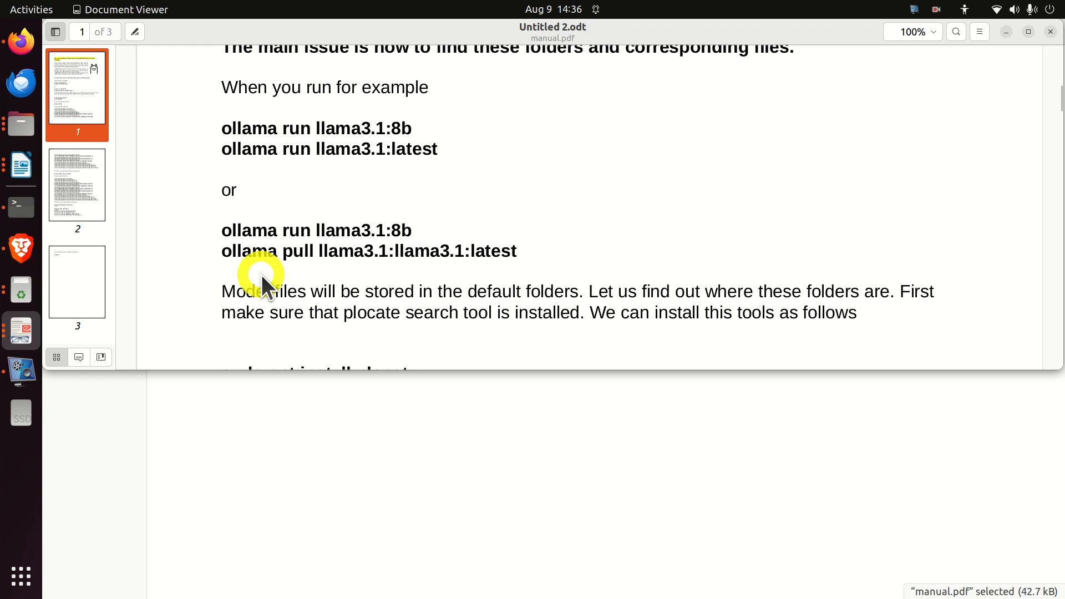
pyautogui.moveTo(300, 264)
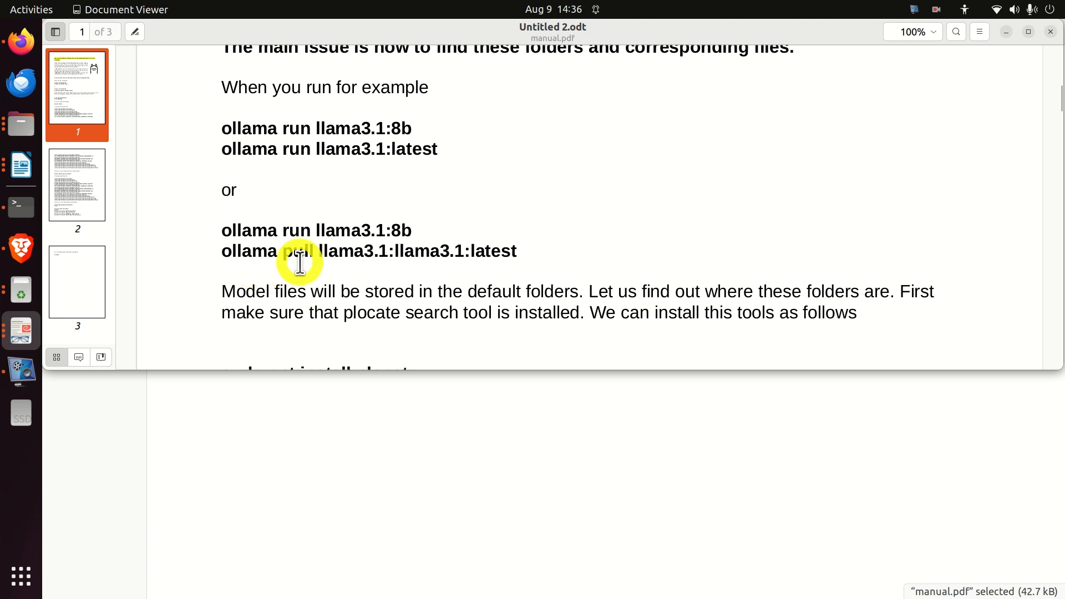
pyautogui.moveTo(306, 264)
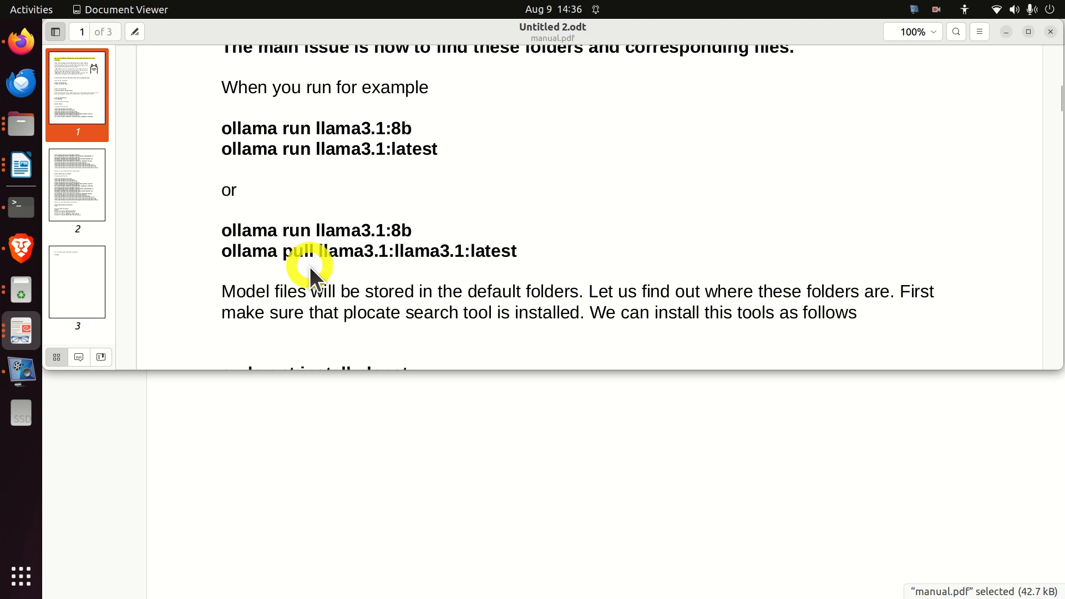
pyautogui.scroll(-3)
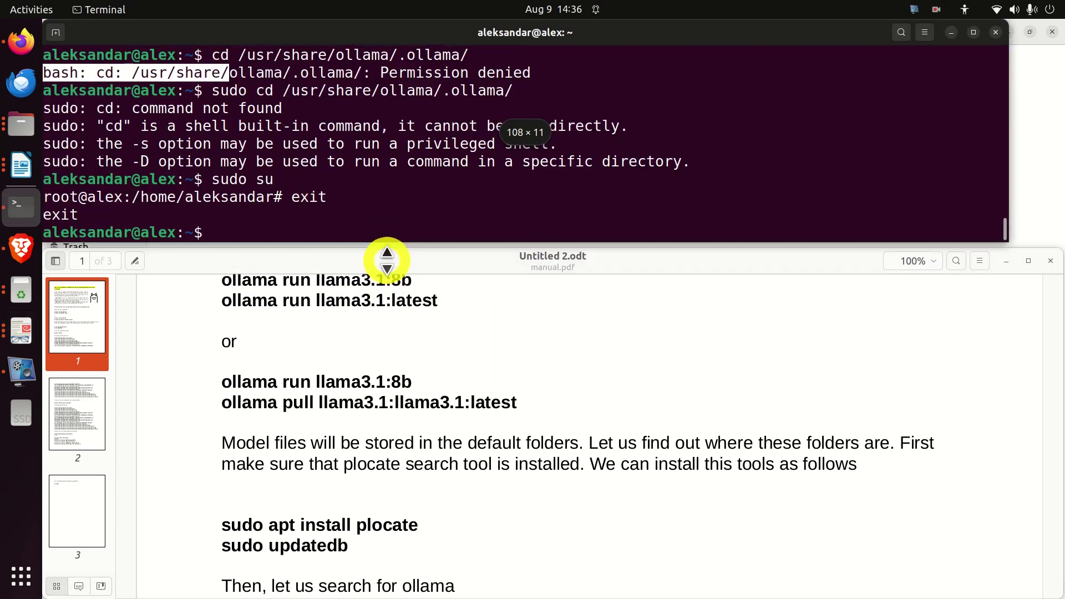
# Step: Run clear to wipe the permission-denied output, leaving an empty prompt
pyautogui.write('cleaar')
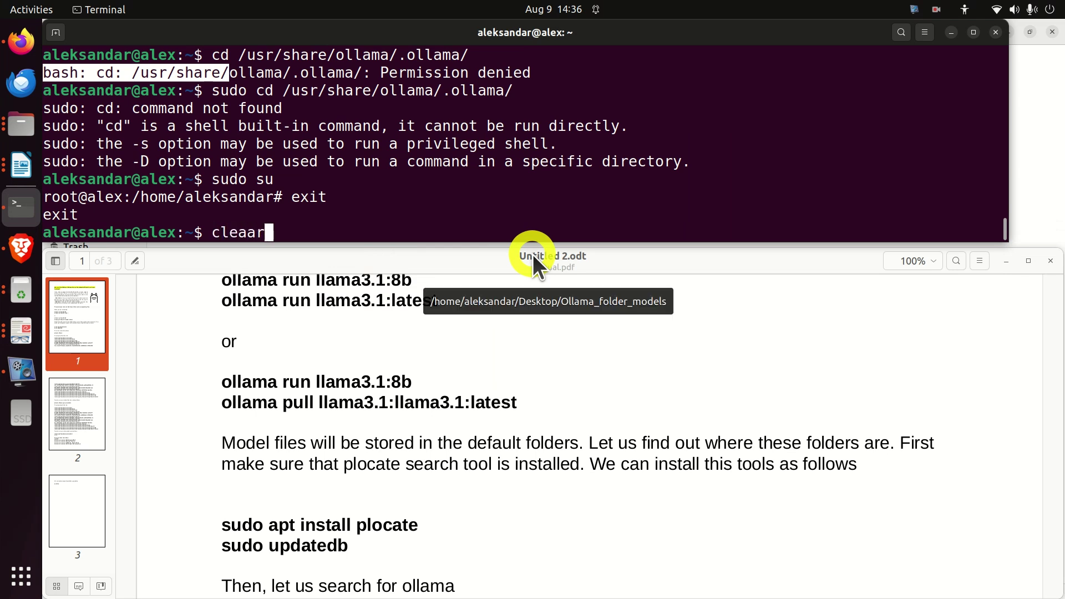
pyautogui.press('Return')
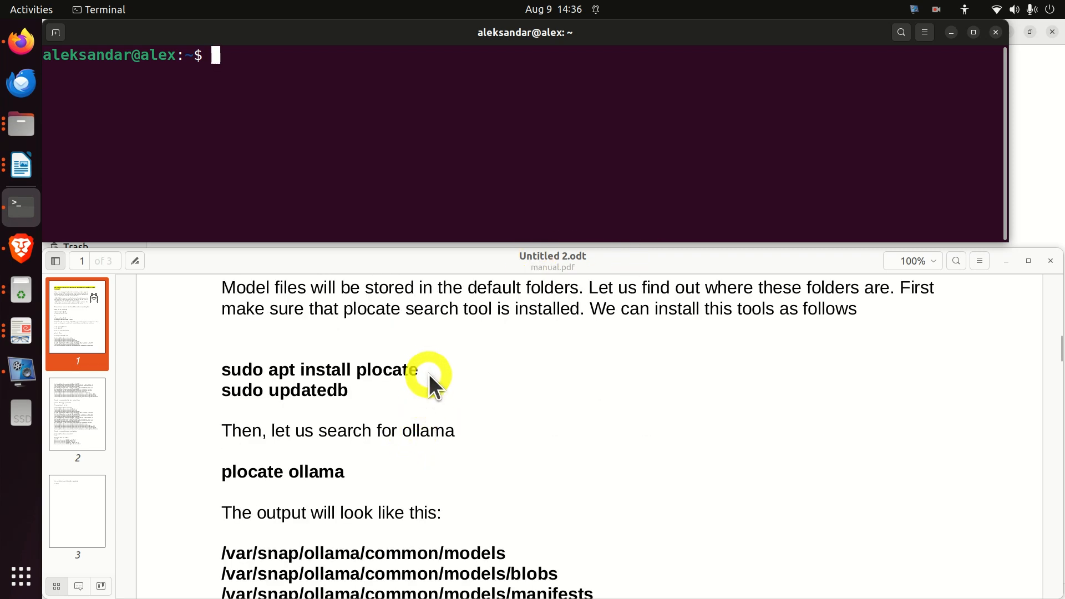
# Step: Run 'sudo apt install plocate' (already newest) then paste 'sudo updatedb' to rebuild the database
pyautogui.rightClick(431, 381)
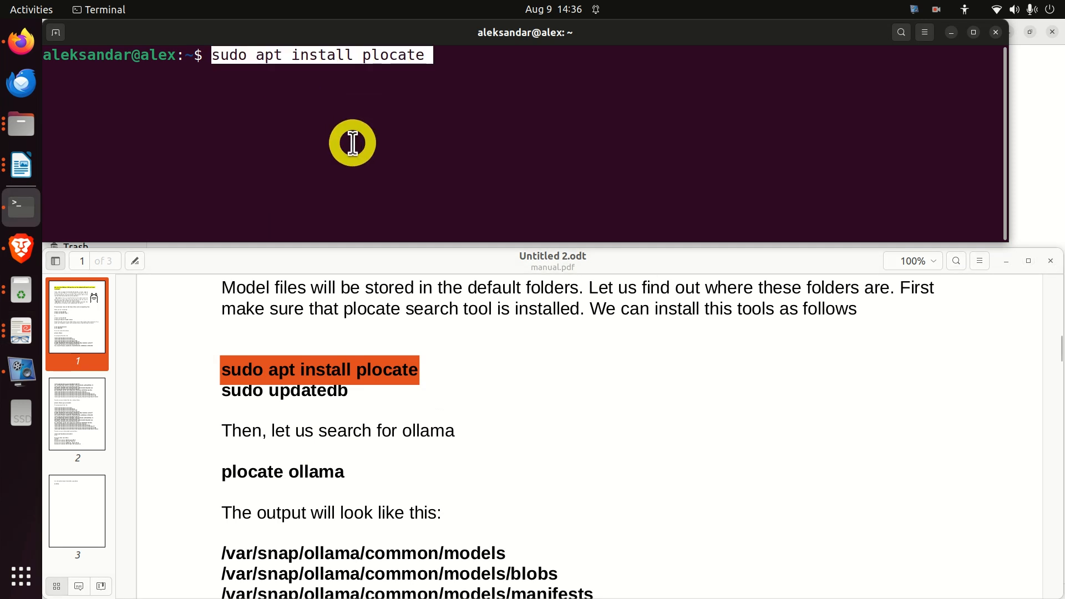
pyautogui.press('Return')
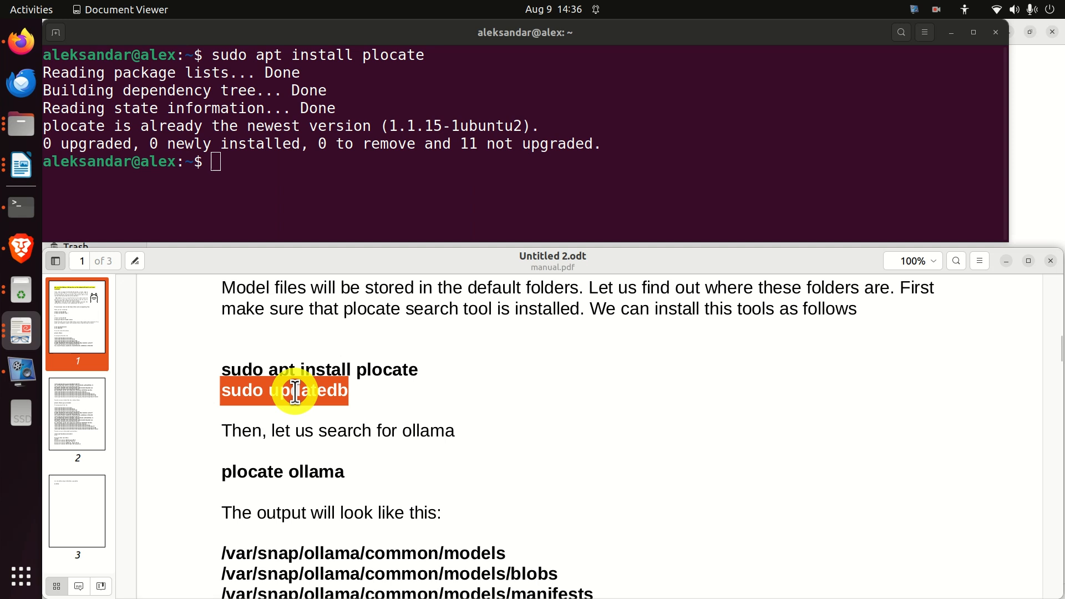
pyautogui.rightClick(261, 166)
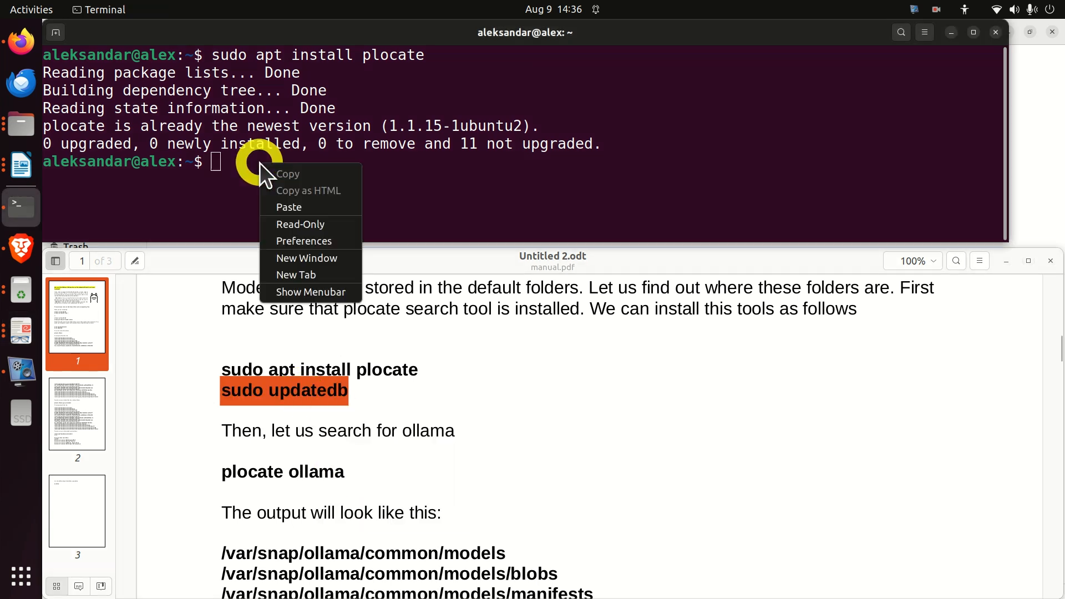
pyautogui.click(289, 207)
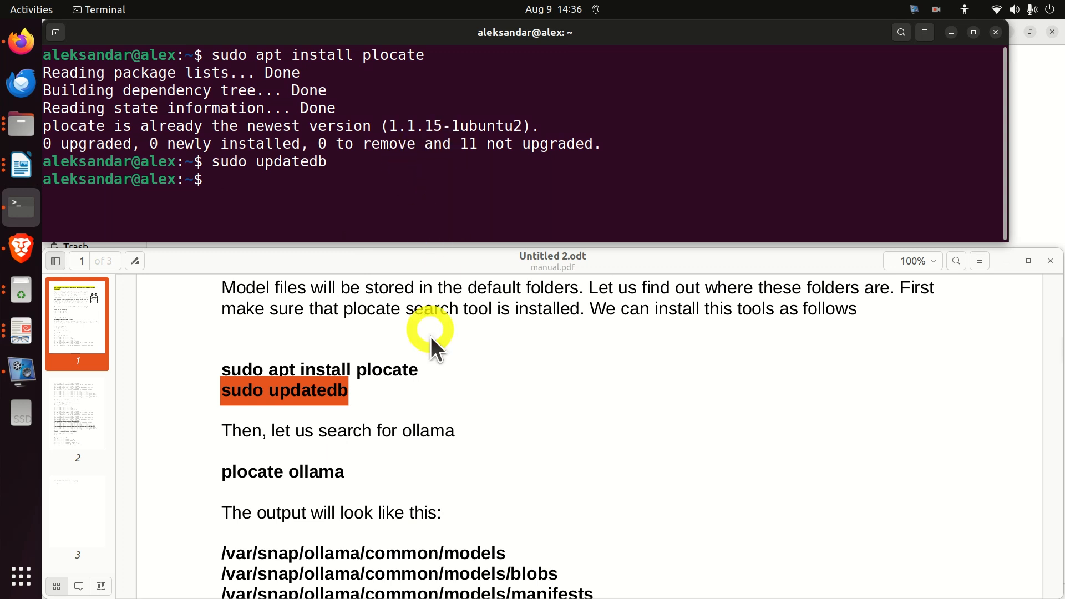
# Step: Run 'plocate ollama' and scroll the matches ending at /usr/local/bin/ollama and /usr/share/ollama
pyautogui.doubleClick(337, 475)
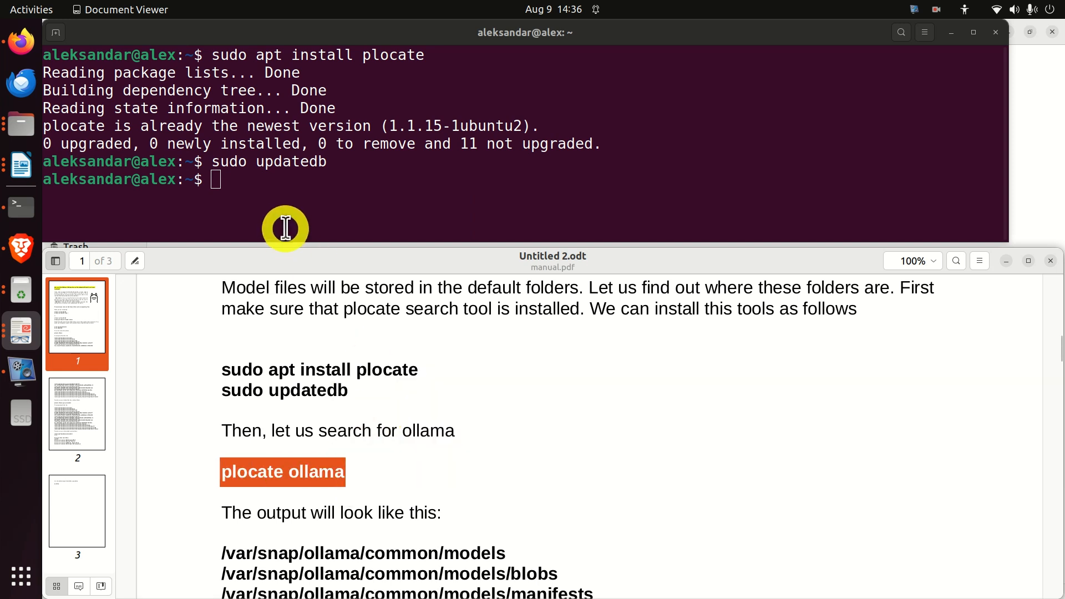
pyautogui.write('plocate ollama')
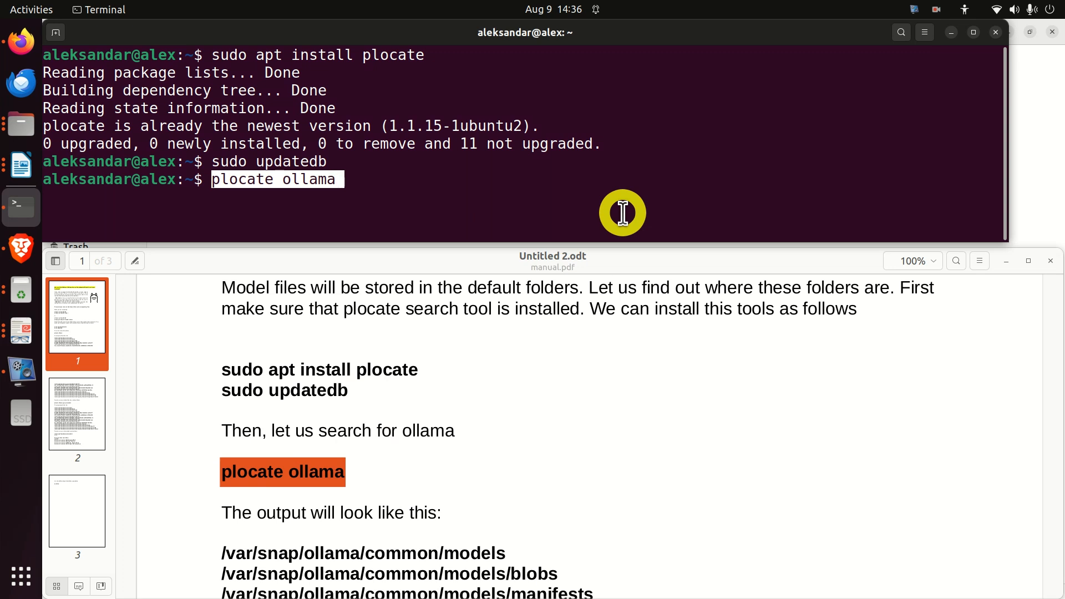
pyautogui.press('Return')
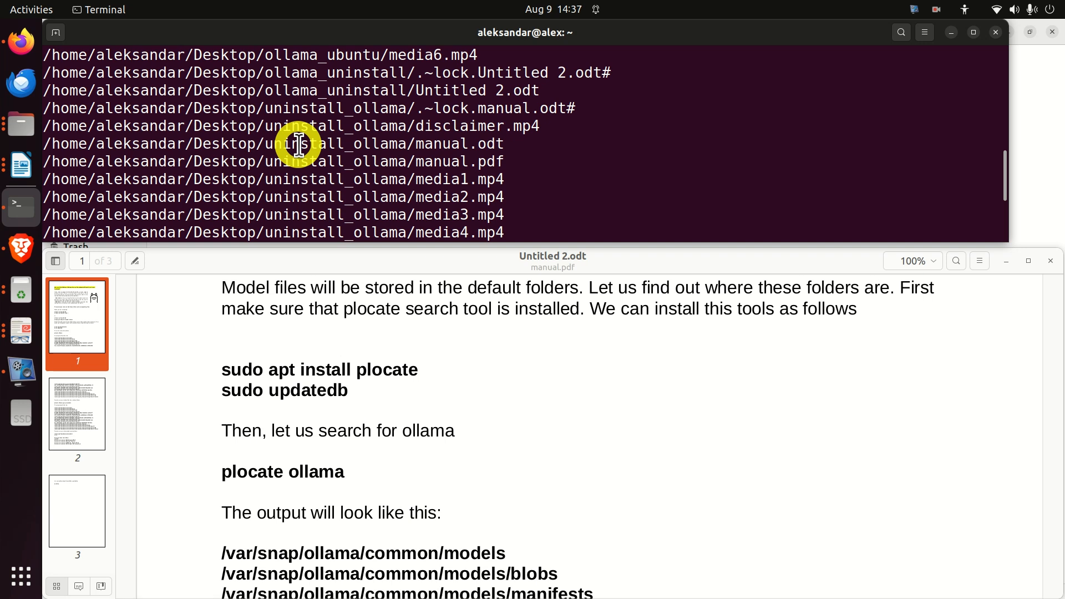
pyautogui.moveTo(347, 149)
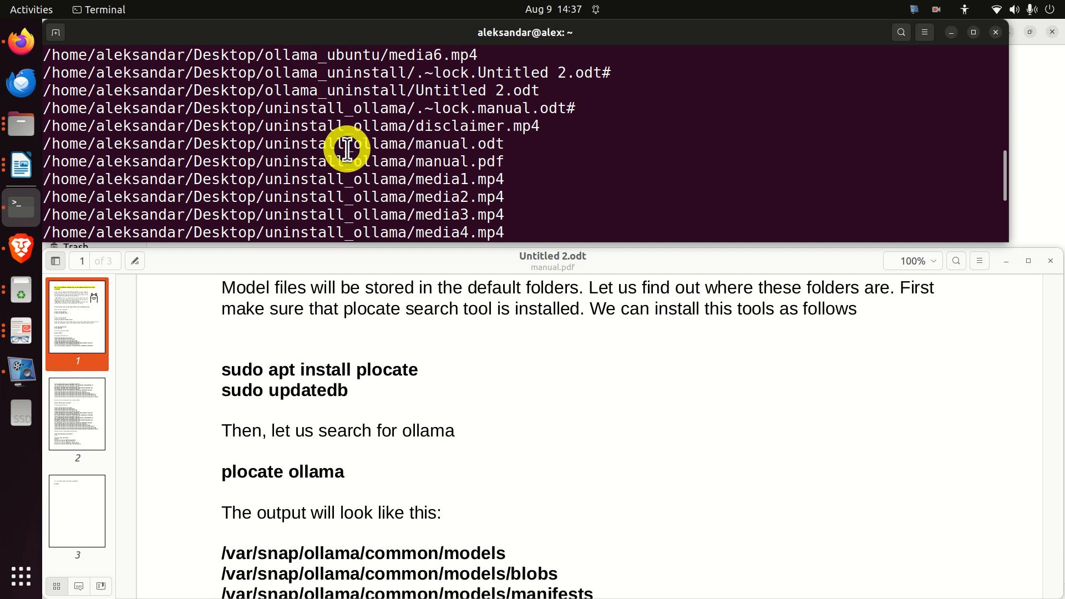
pyautogui.moveTo(404, 151)
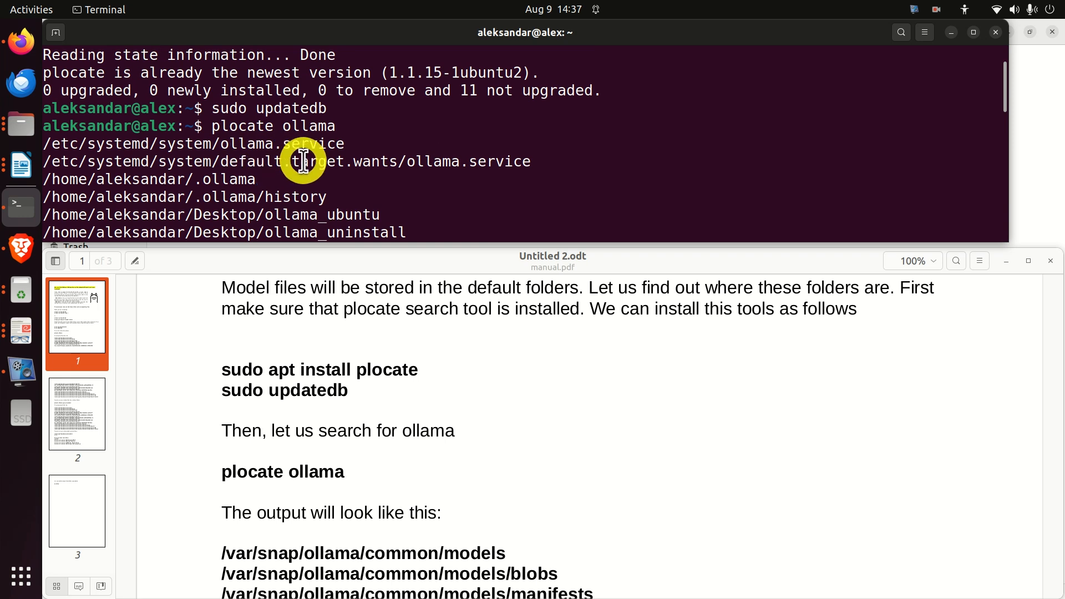
pyautogui.moveTo(187, 143)
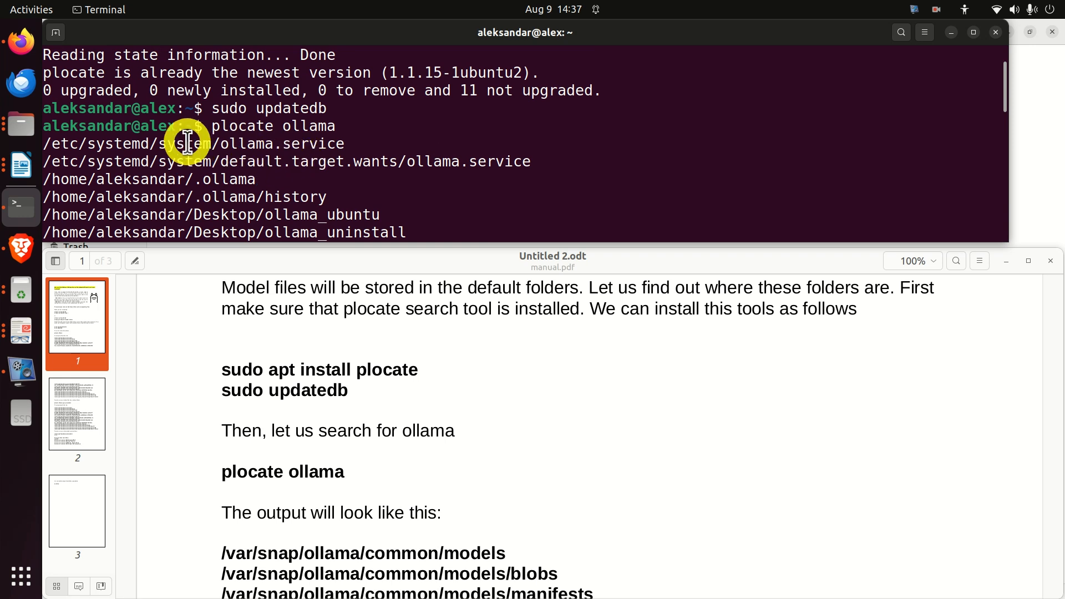
pyautogui.scroll(-3)
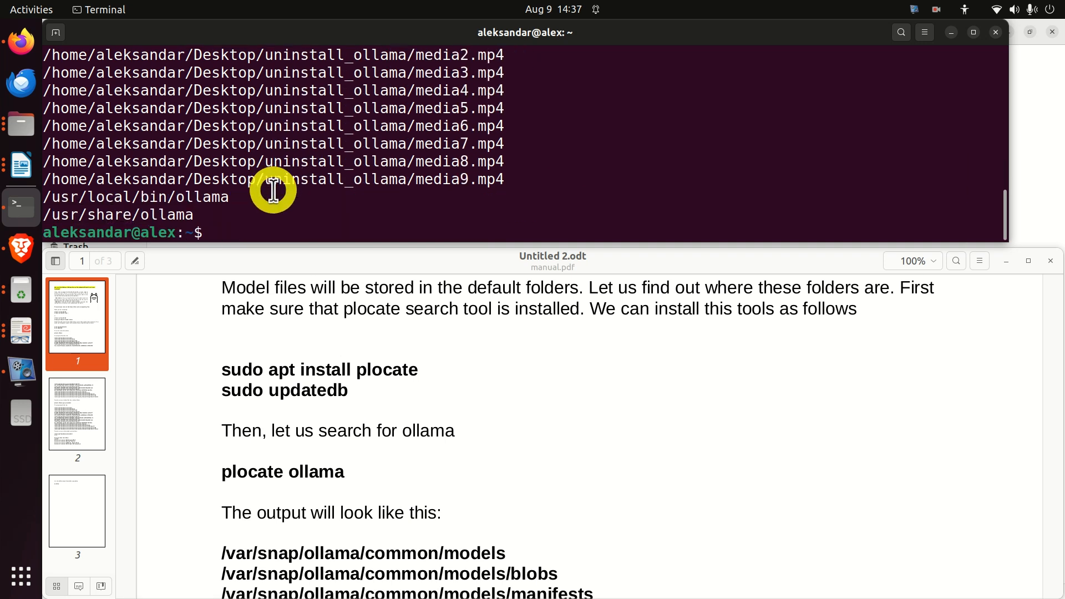
pyautogui.moveTo(669, 146)
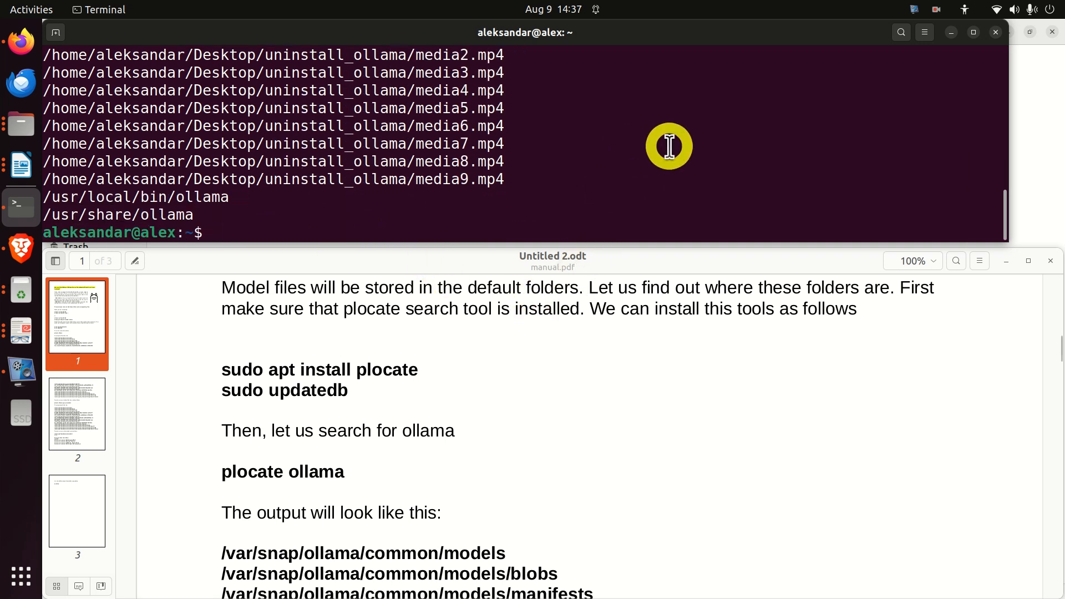
pyautogui.write('sudo plocate')
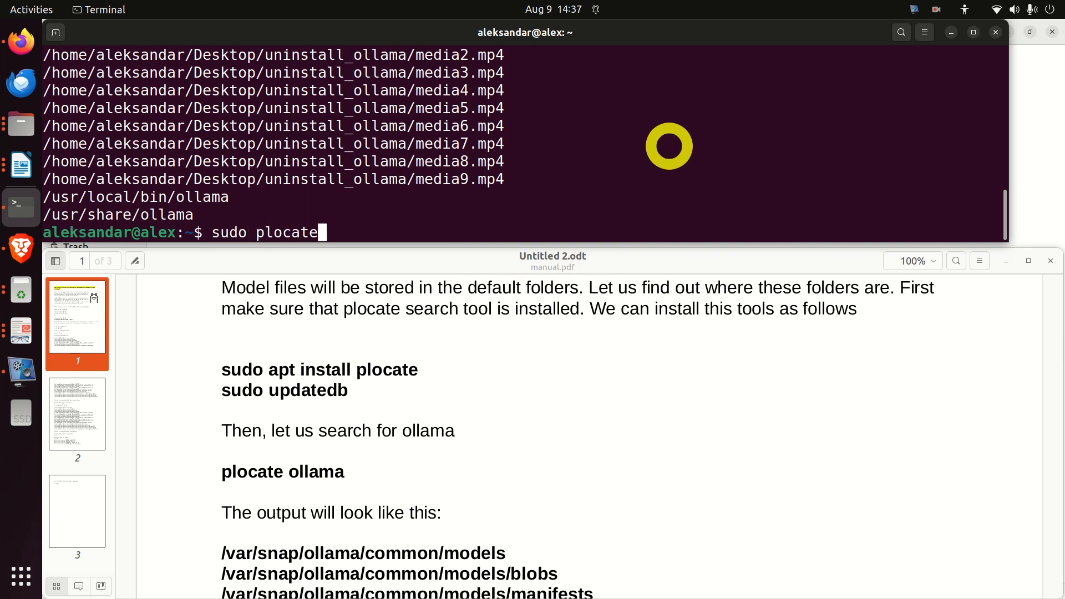
# Step: Run 'sudo plocate ollama' and select the /usr/share/ollama/.ollama/models/ path from the results
pyautogui.write('ollama')
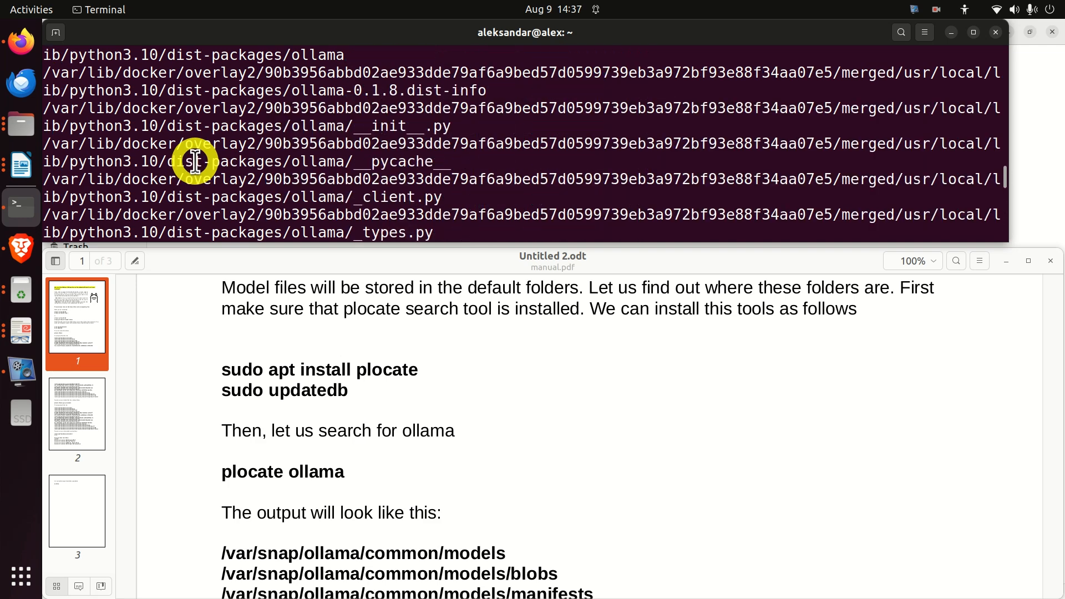
pyautogui.scroll(-3)
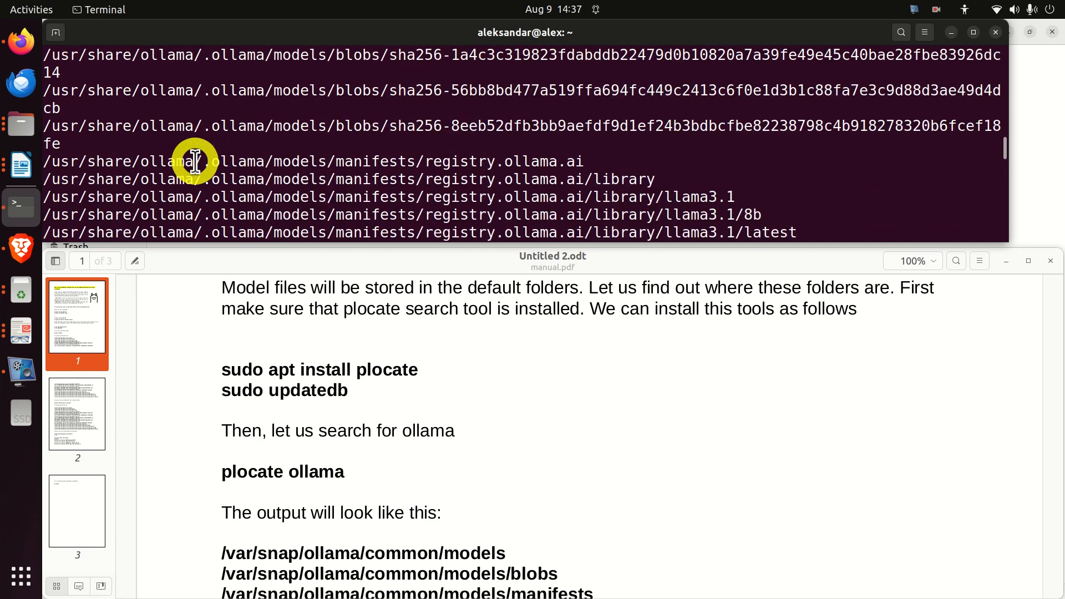
pyautogui.scroll(-3)
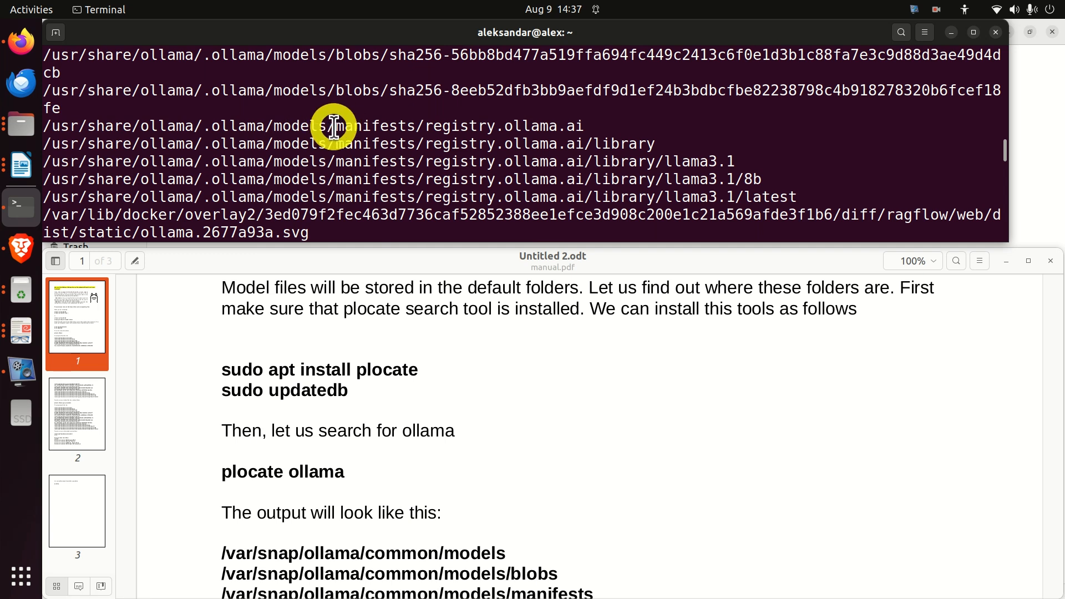
pyautogui.moveTo(333, 126); pyautogui.dragTo(48, 125)
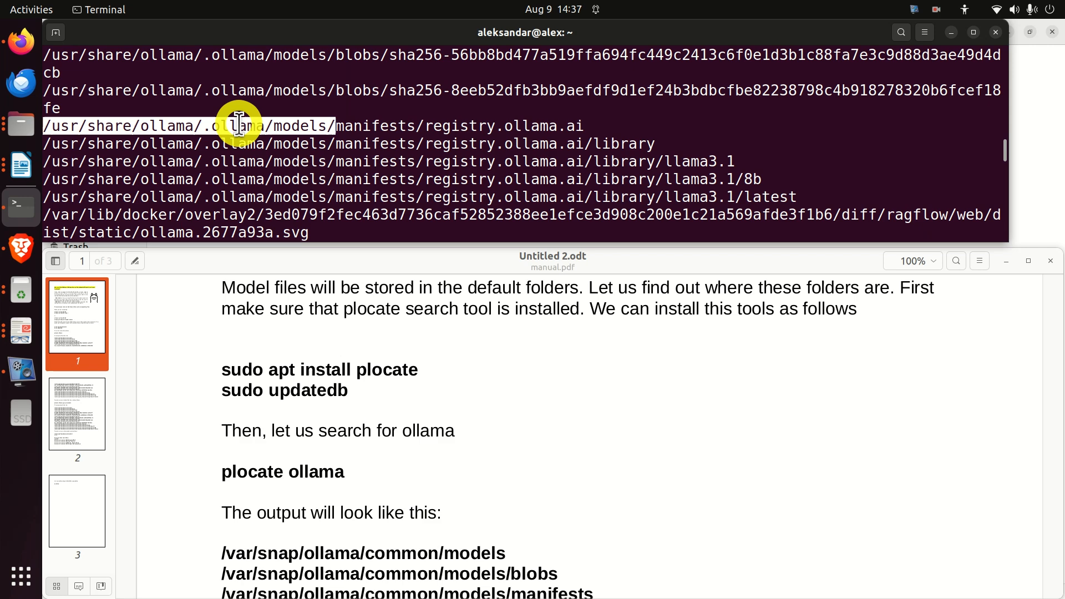
pyautogui.moveTo(248, 119)
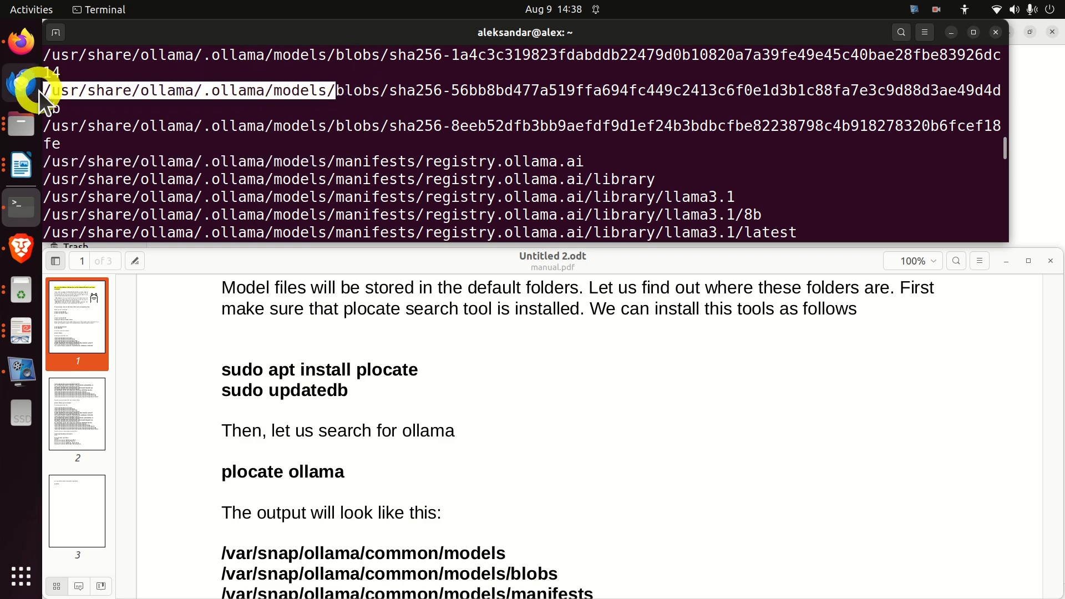
pyautogui.scroll(-3)
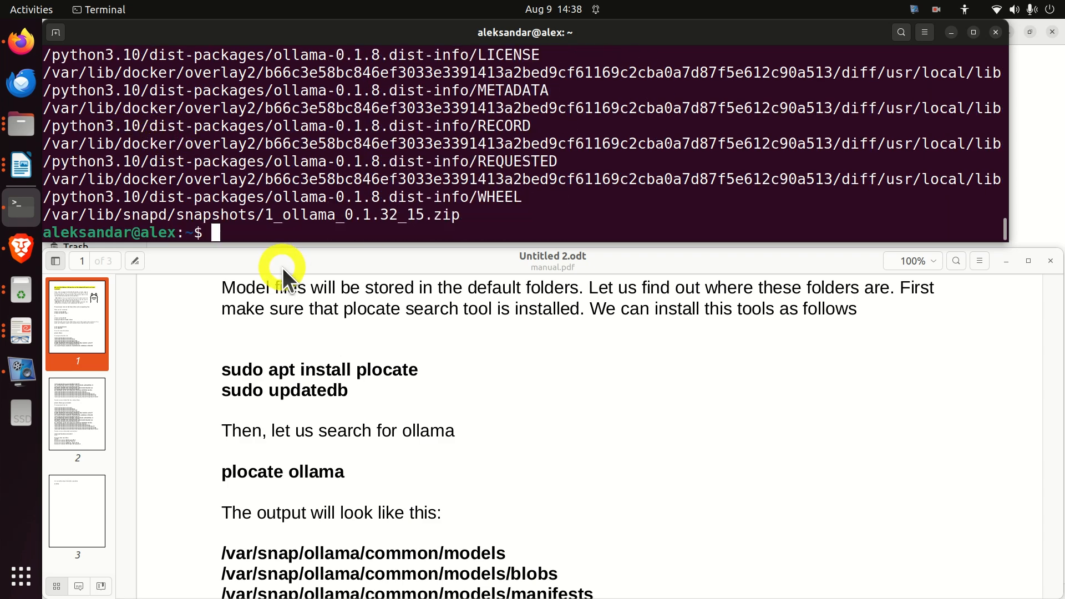
# Step: Attempt cd /usr/share/ollama/.ollama/models/, which is refused with Permission denied
pyautogui.write('/usr/share/ollama/.ollama/models/')
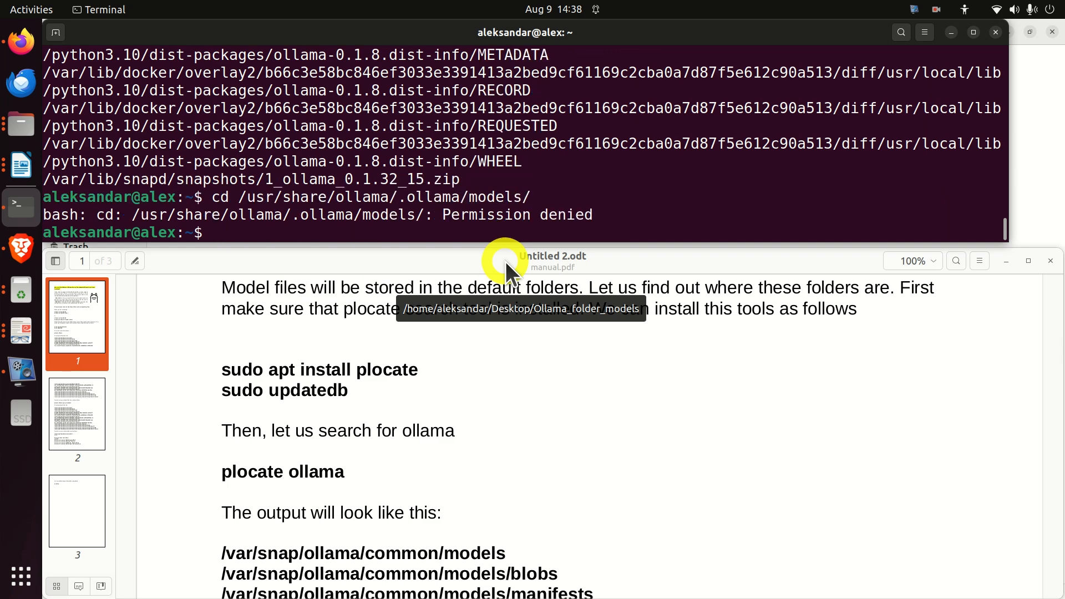
pyautogui.click(461, 204)
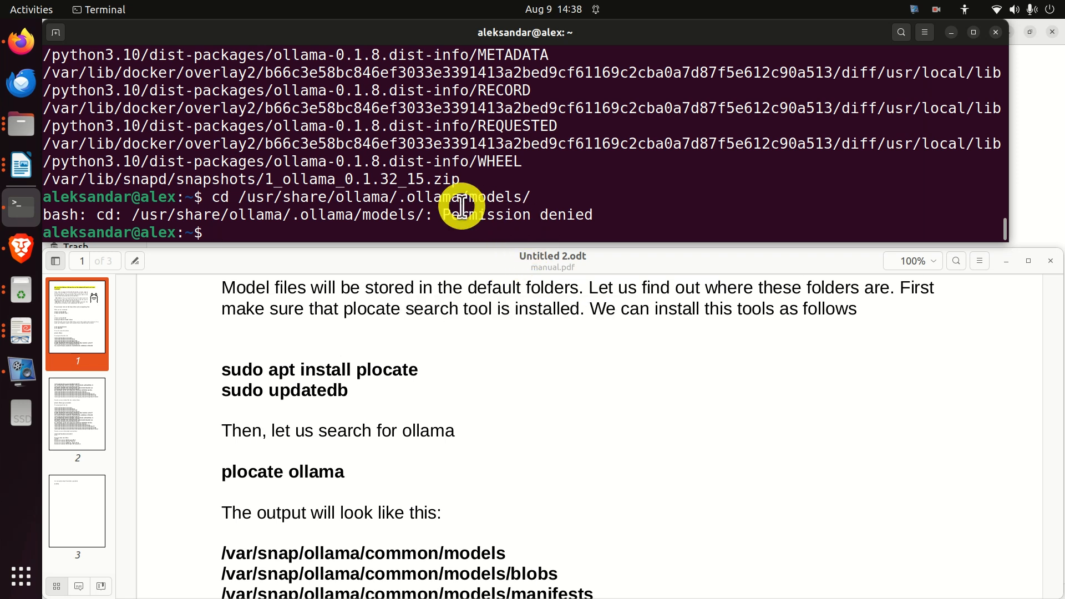
pyautogui.moveTo(242, 237)
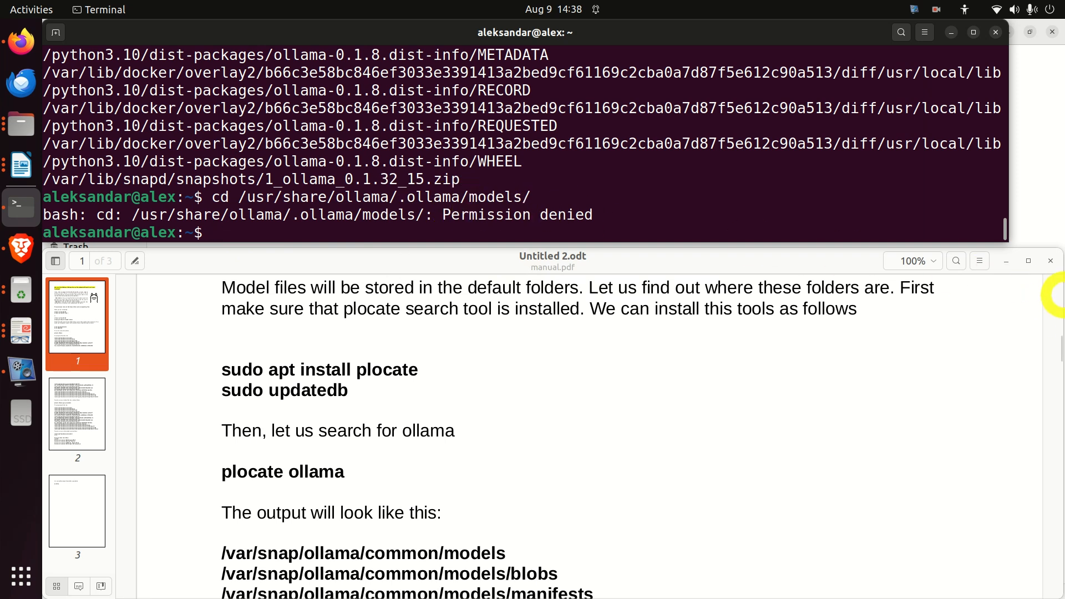
# Step: Become root with sudo su, cd into the models folder, and run sudo nautilus . there
pyautogui.write('sudo su')
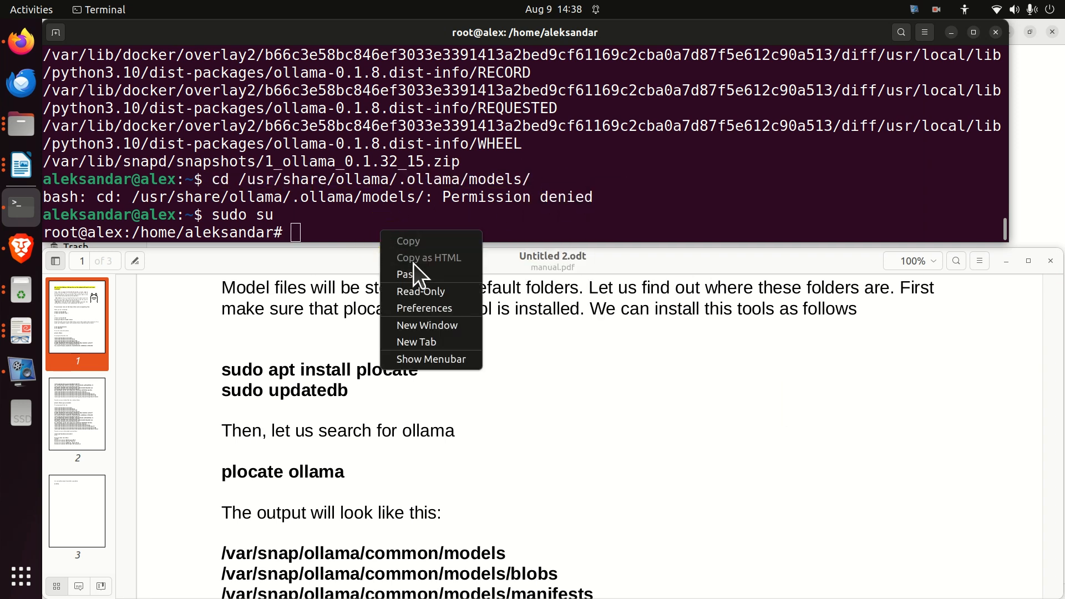
pyautogui.click(404, 274)
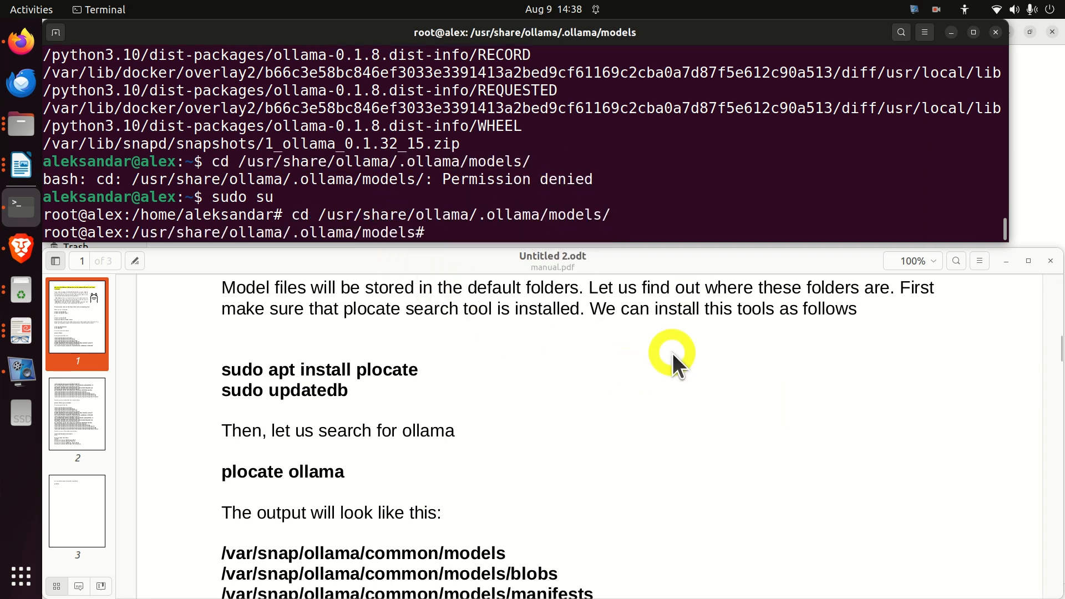
pyautogui.write('sudo nauitilus .')
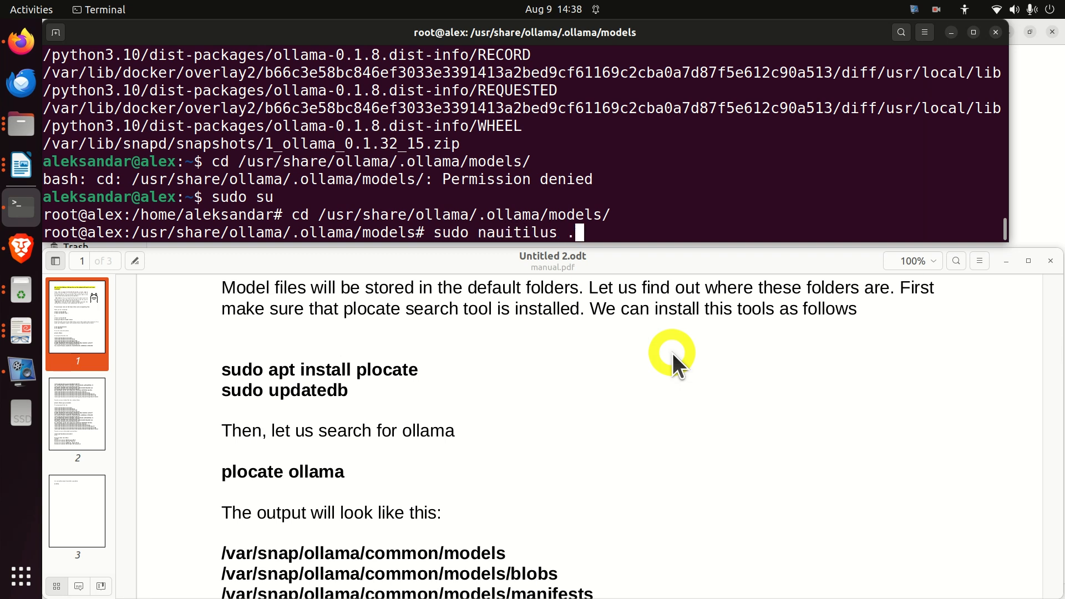
pyautogui.press('BackSpace')
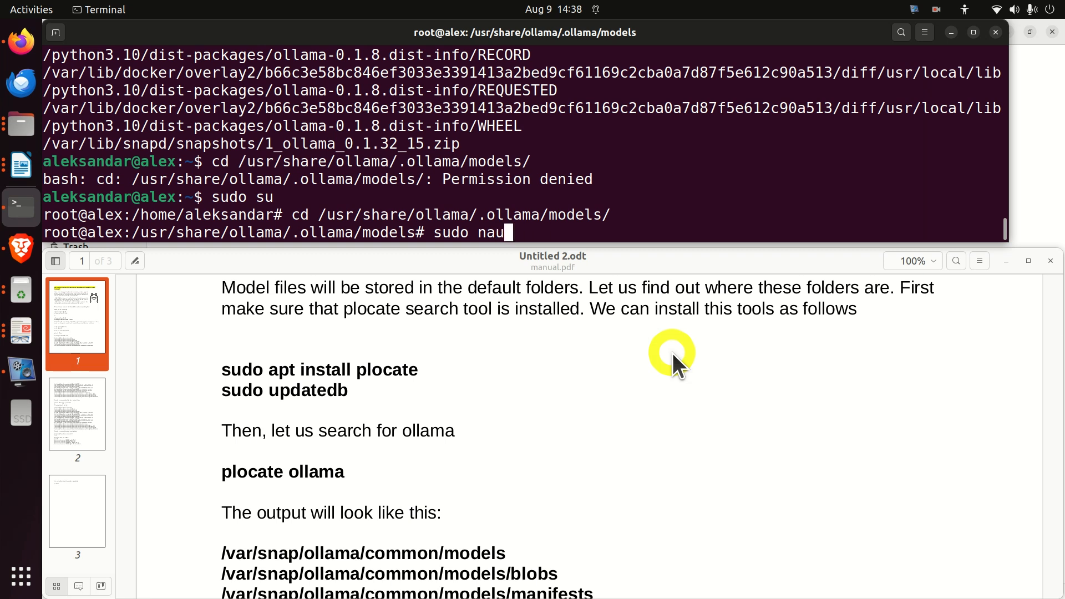
pyautogui.write('tilus')
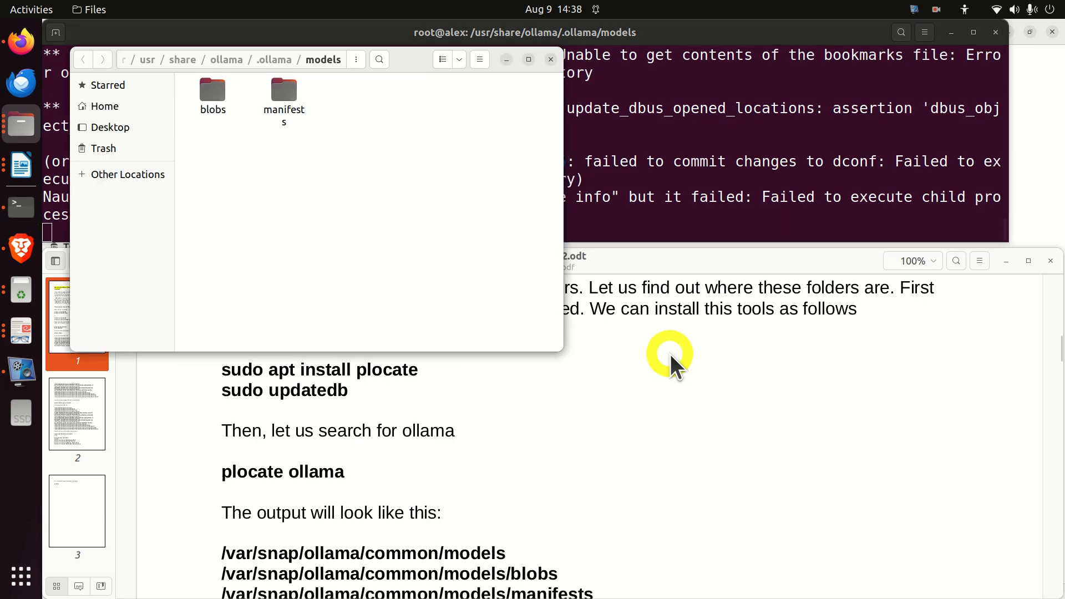
# Step: Check the blobs folder's five files total 4.7 GB, then enter manifests showing registry.ollama.ai
pyautogui.click(213, 88)
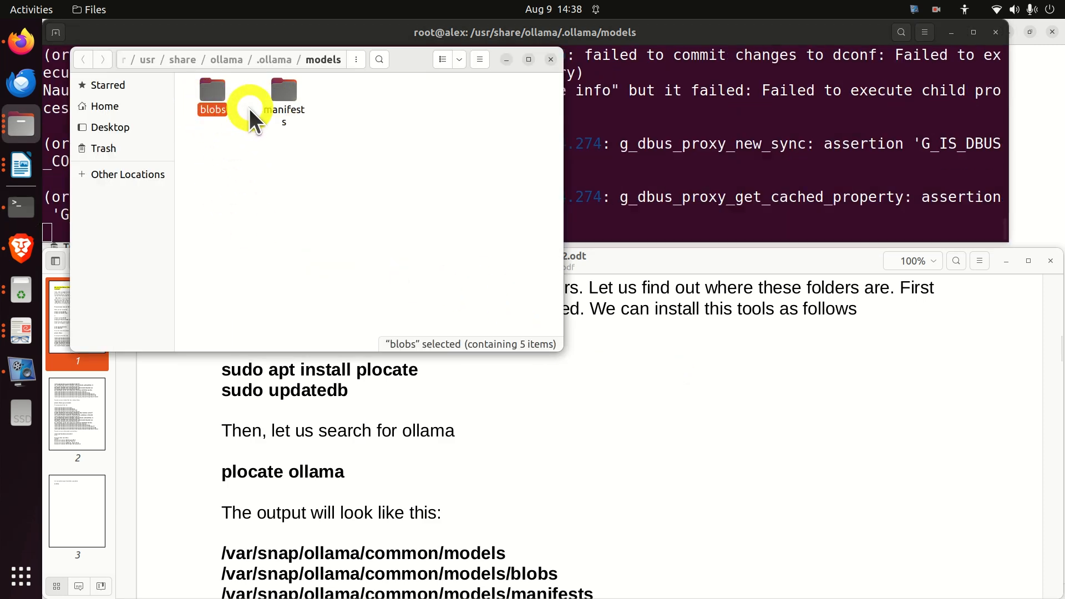
pyautogui.doubleClick(212, 91)
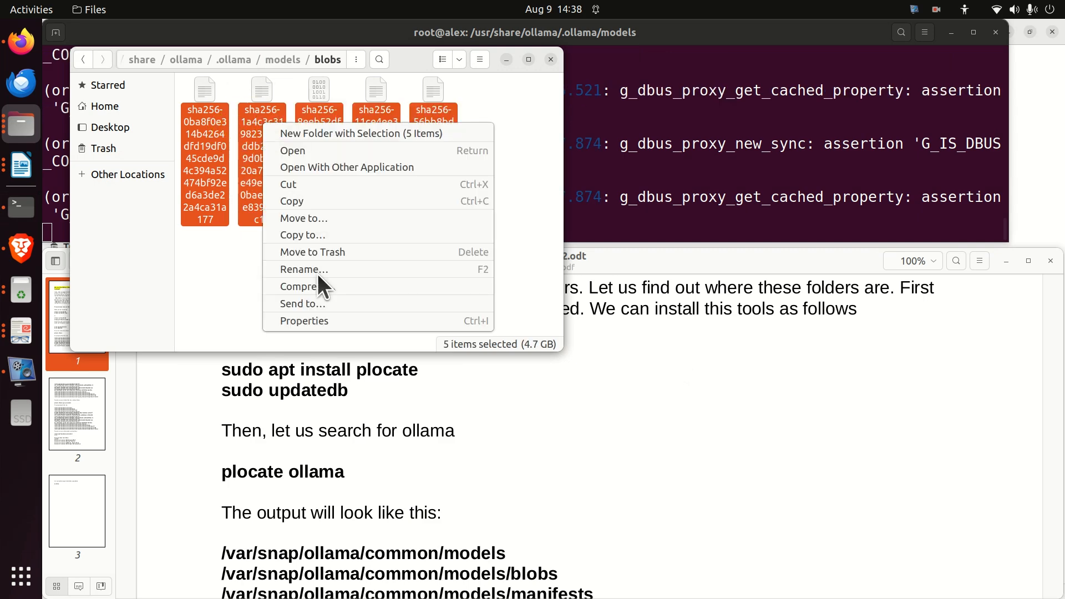
pyautogui.click(304, 320)
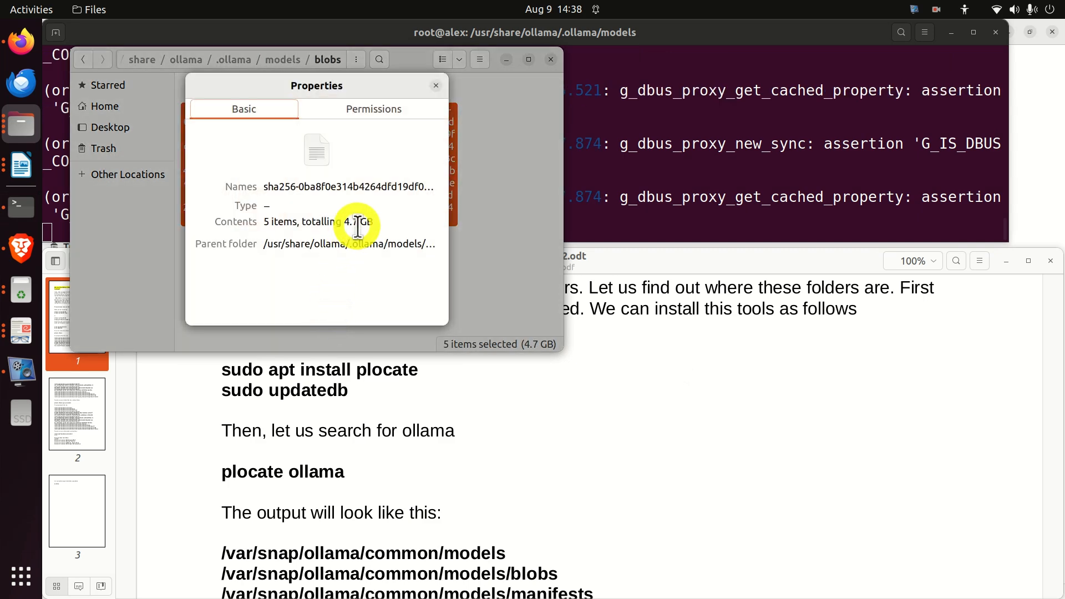
pyautogui.moveTo(436, 87)
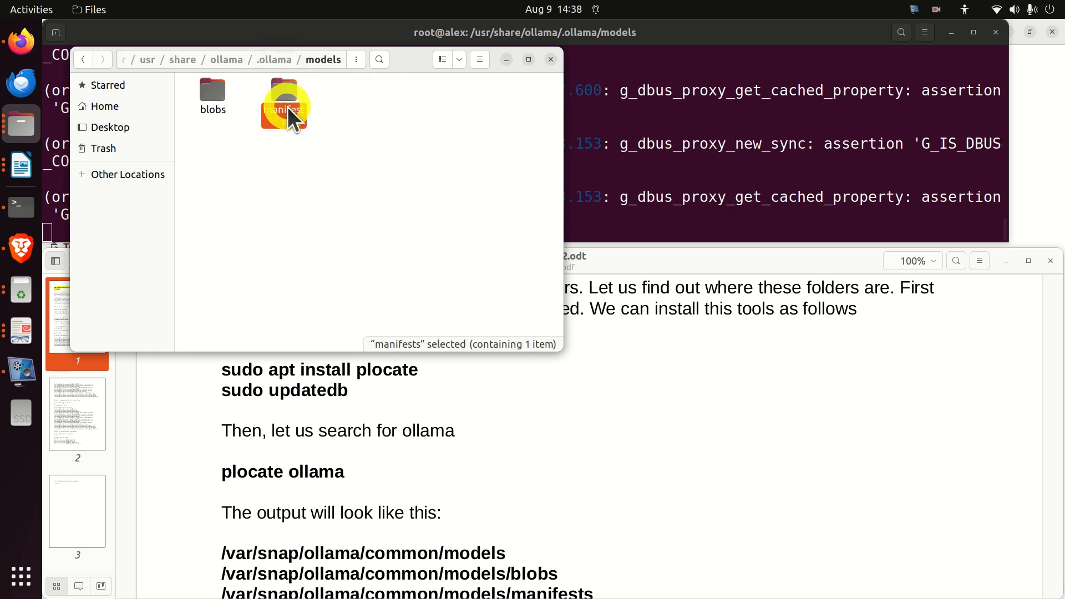
pyautogui.doubleClick(283, 100)
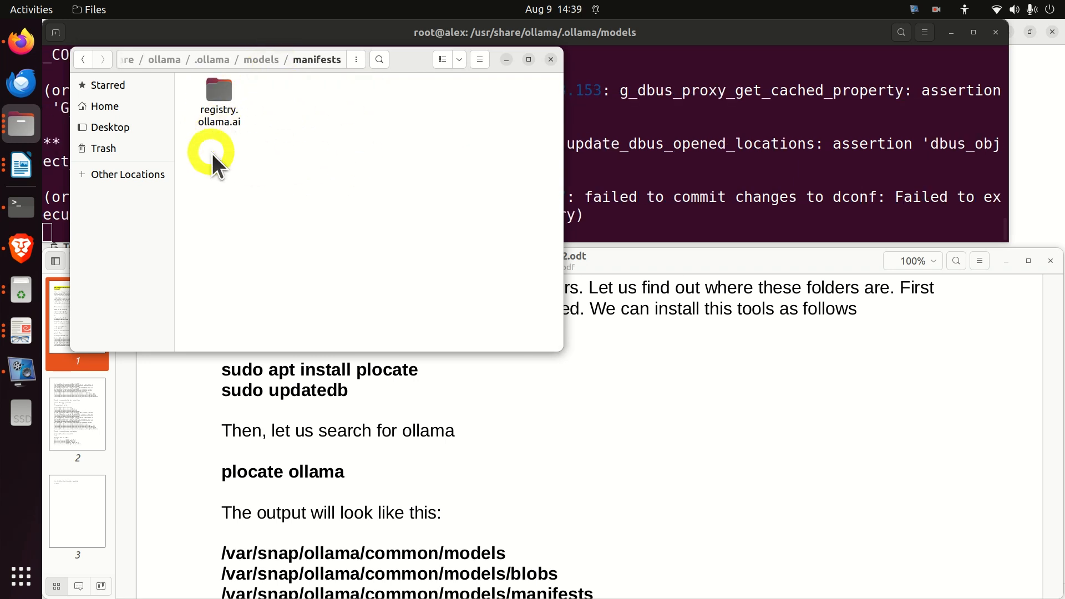